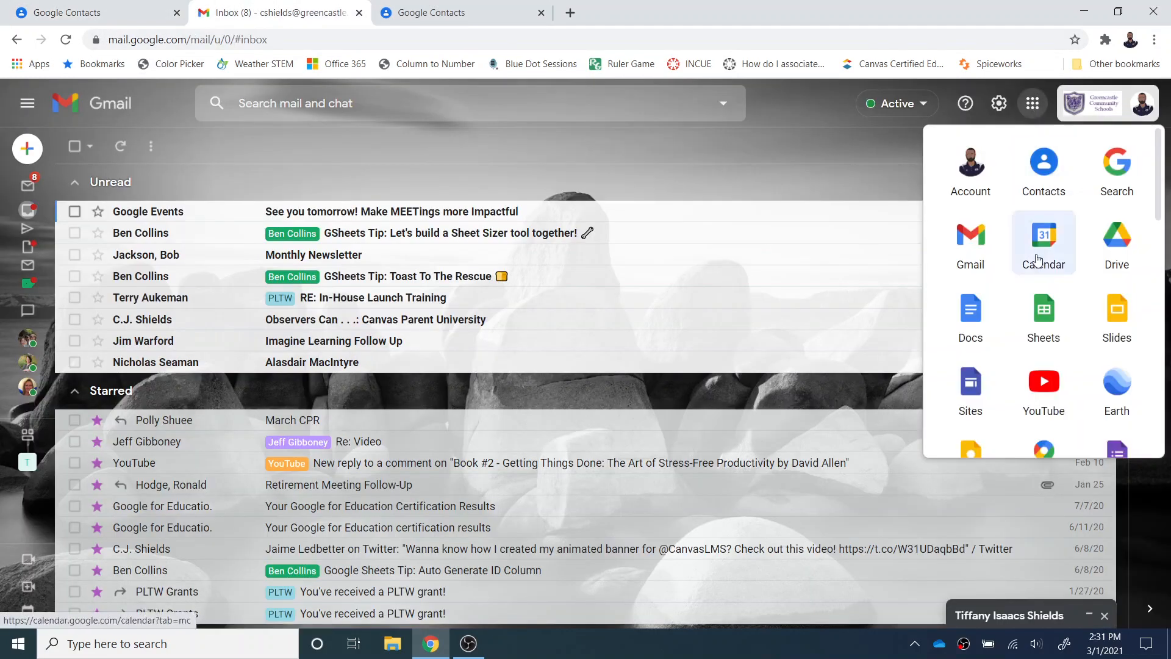
# Switch from Gmail to Google Contacts showing the full contact list.
pyautogui.click(70, 14)
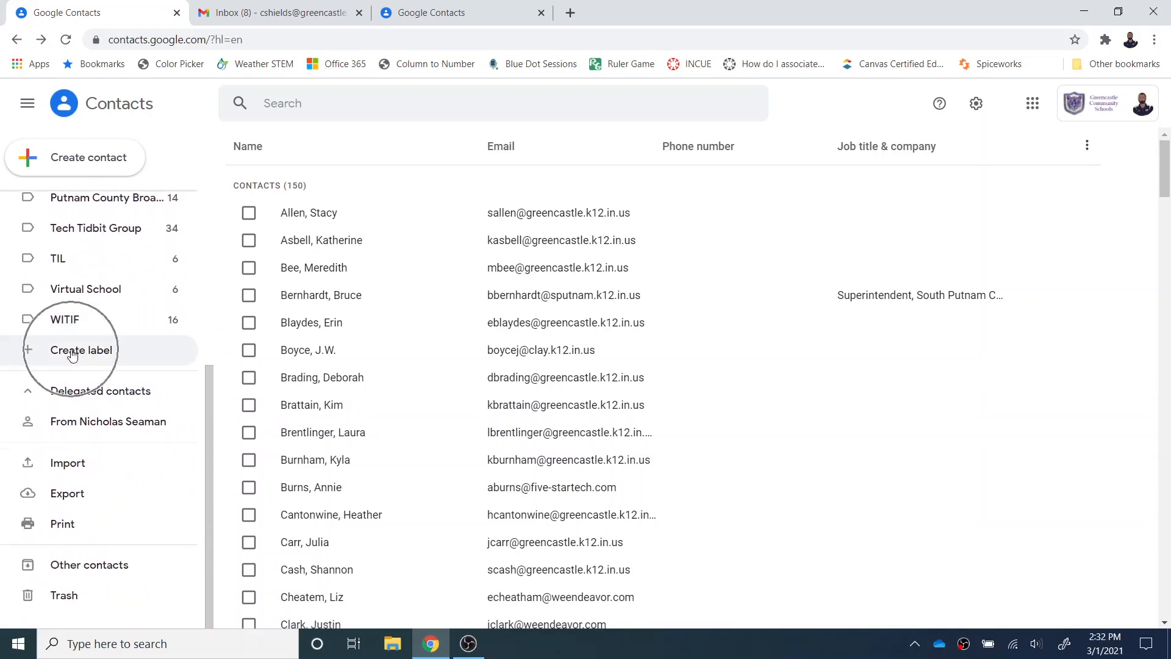
# Create and save a new contact label named 'Example for Video 2'.
pyautogui.click(81, 350)
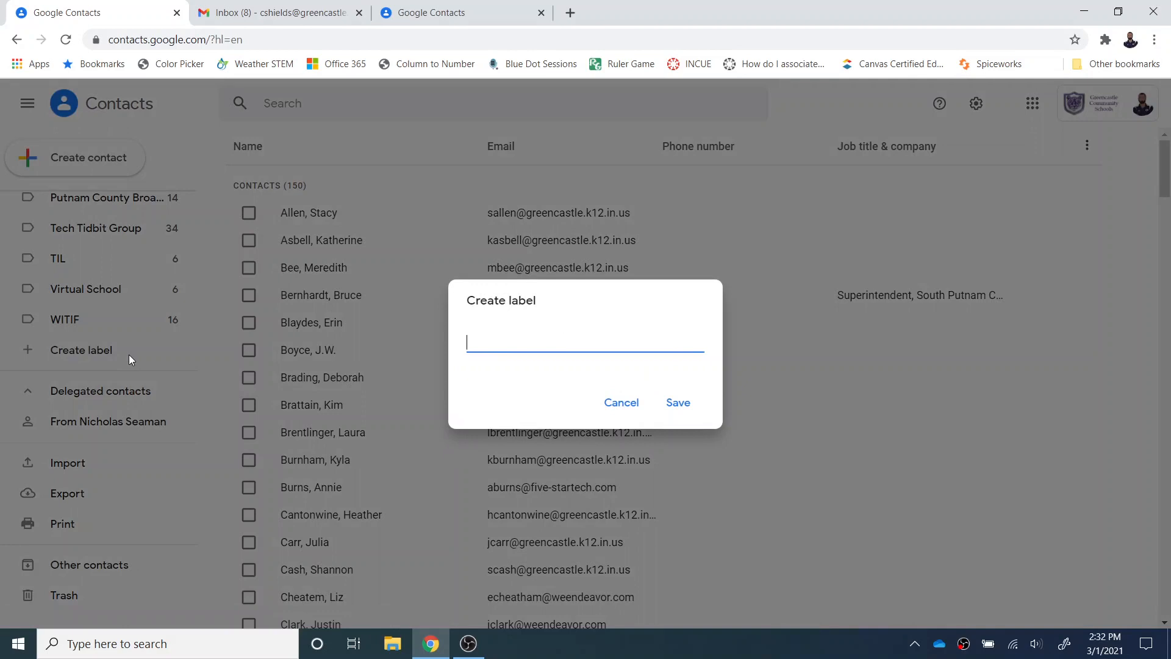
pyautogui.write('Example for V')
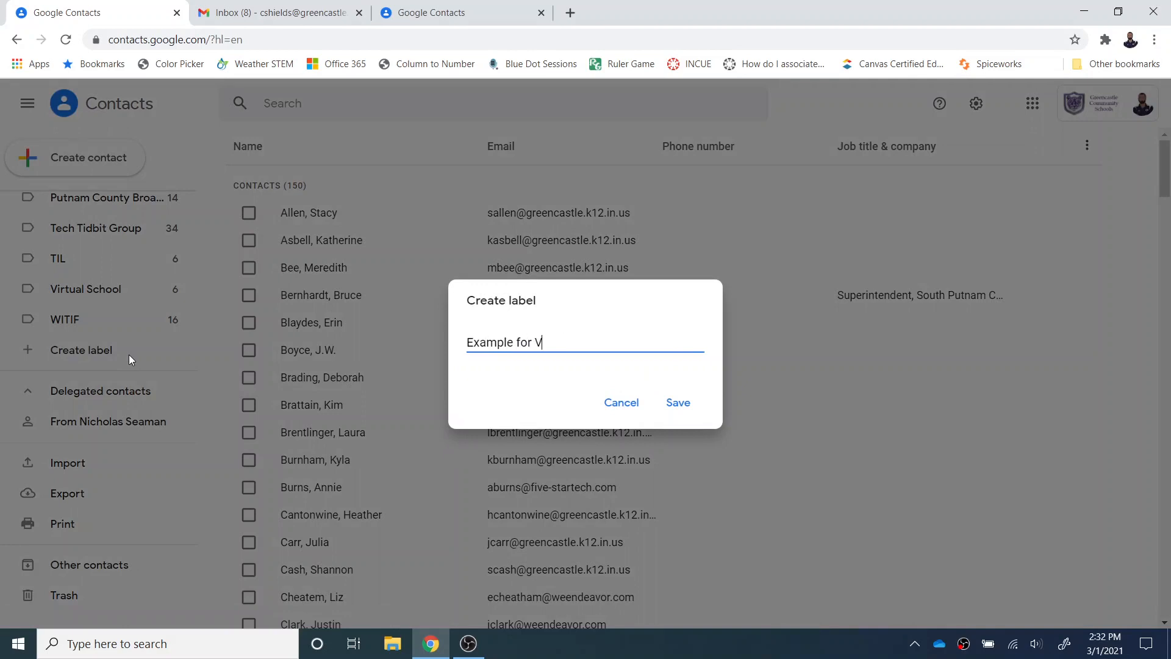
pyautogui.write('ideo 2')
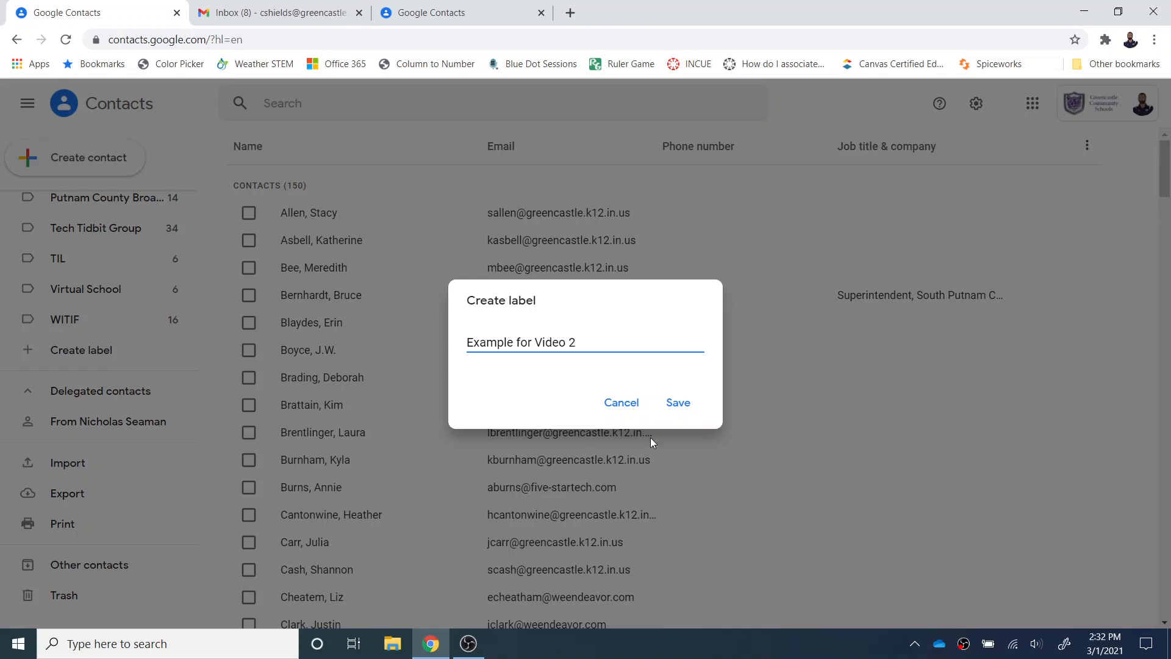
pyautogui.click(678, 403)
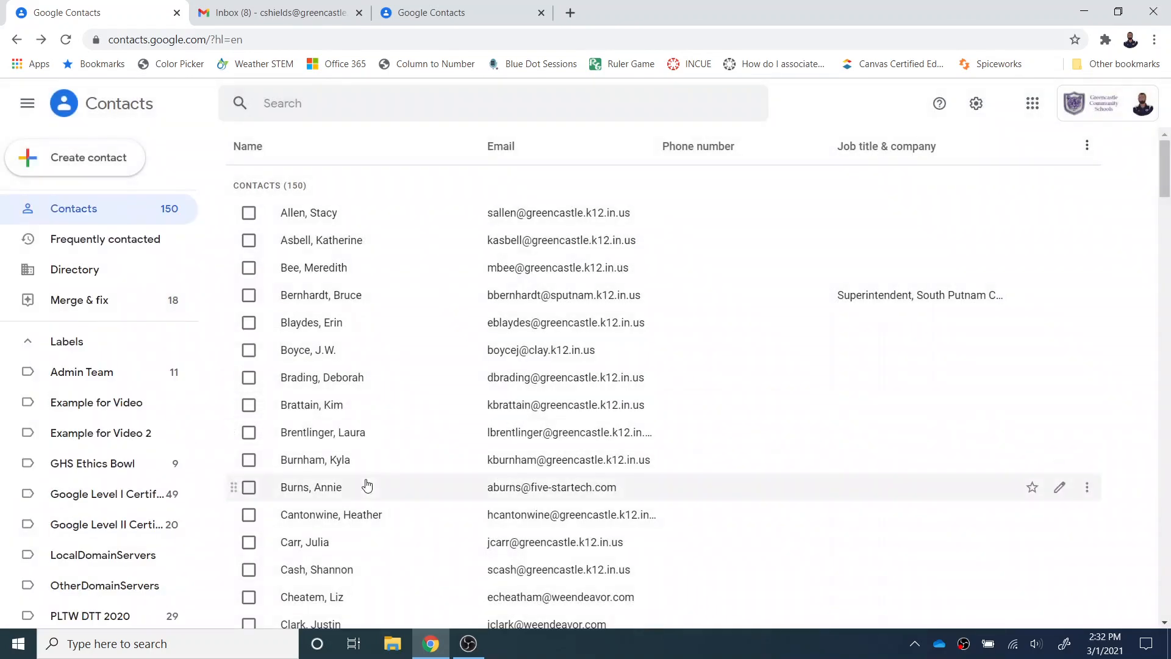
pyautogui.moveTo(128, 436)
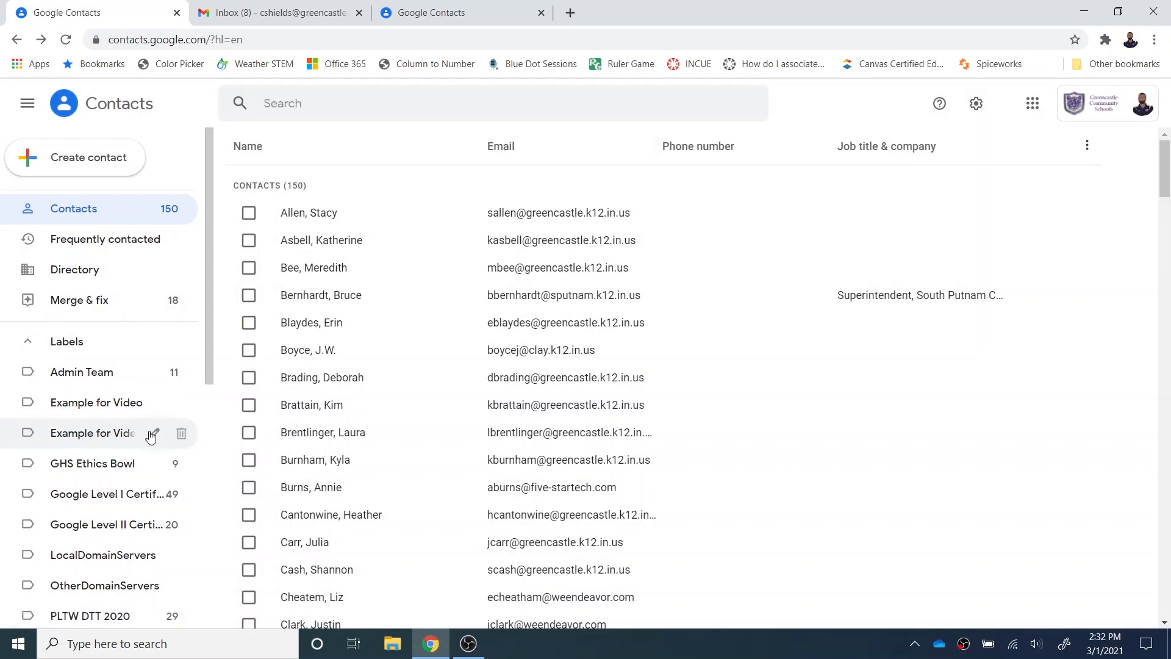
pyautogui.click(181, 434)
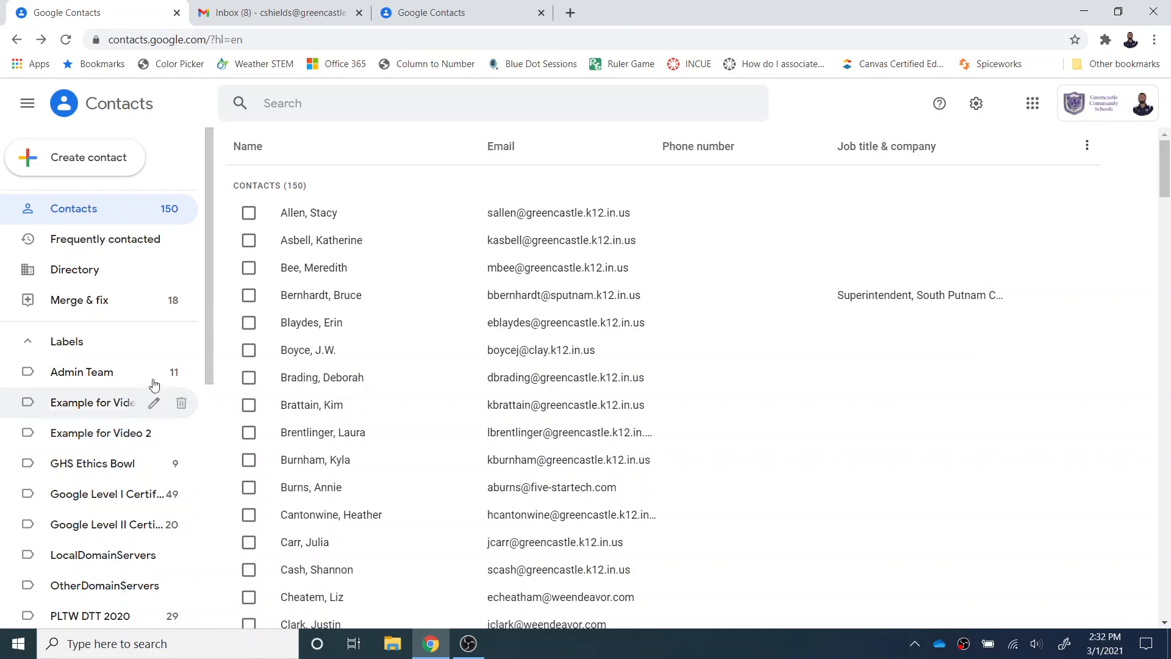
pyautogui.click(94, 433)
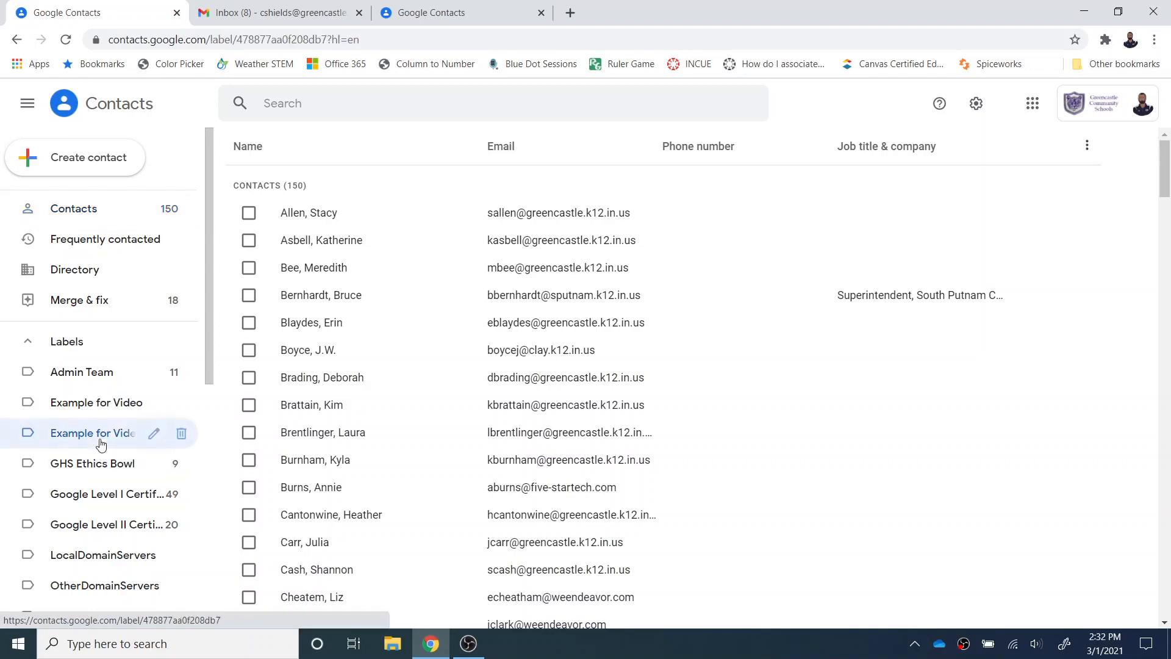
pyautogui.click(93, 433)
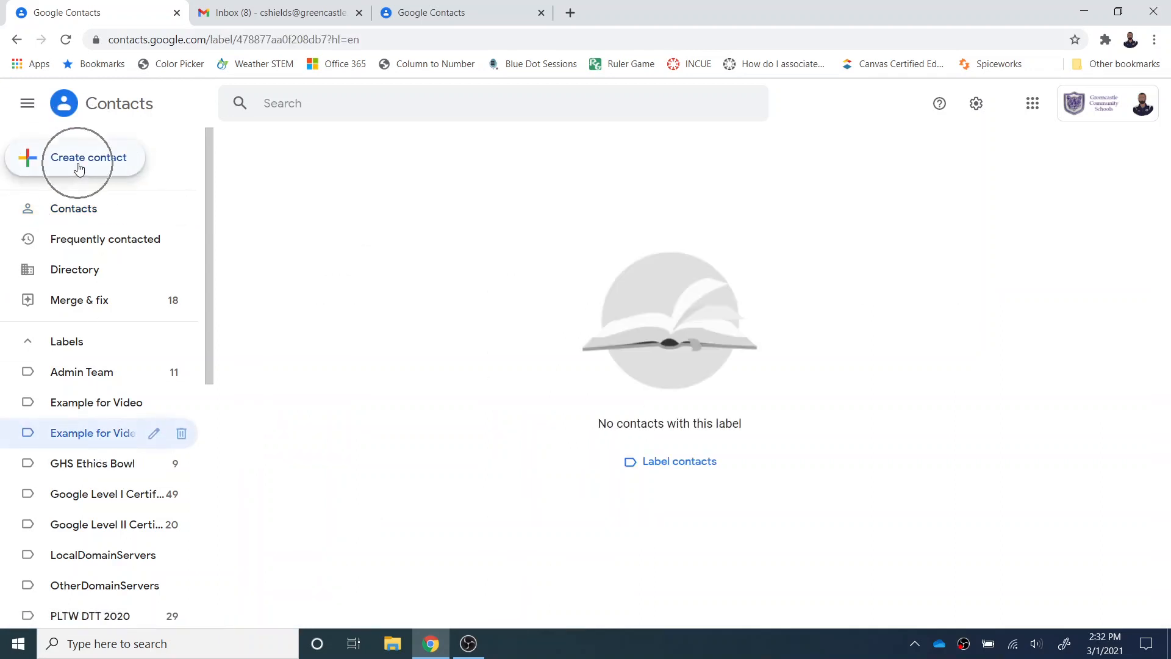
pyautogui.click(90, 157)
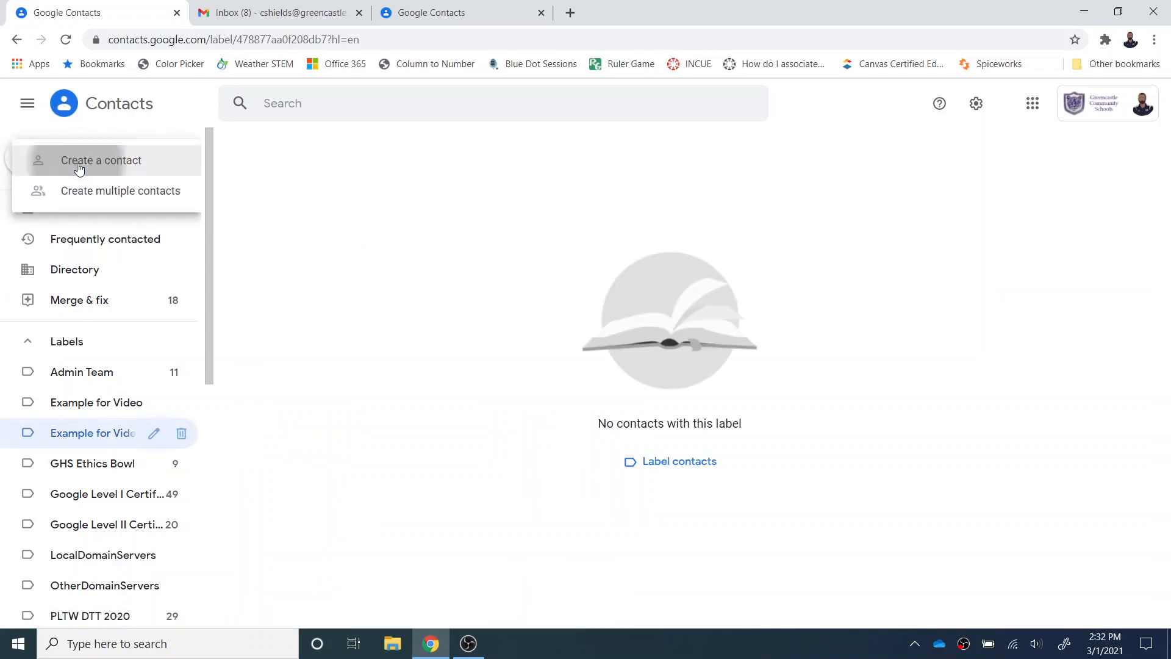
pyautogui.click(102, 161)
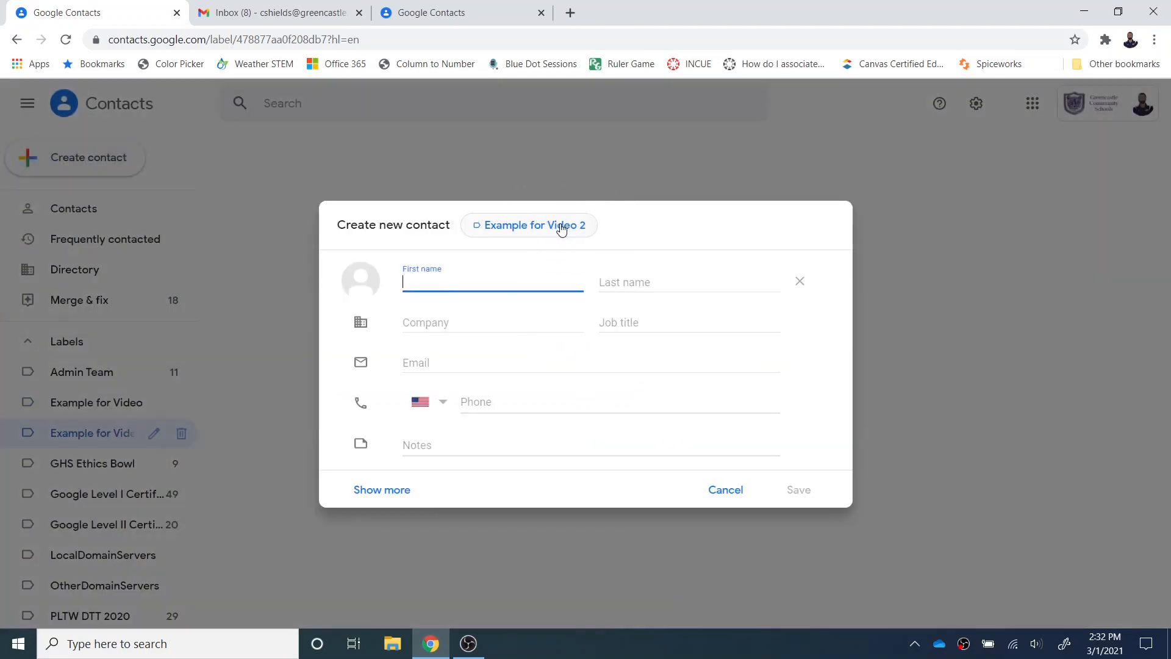
pyautogui.click(724, 489)
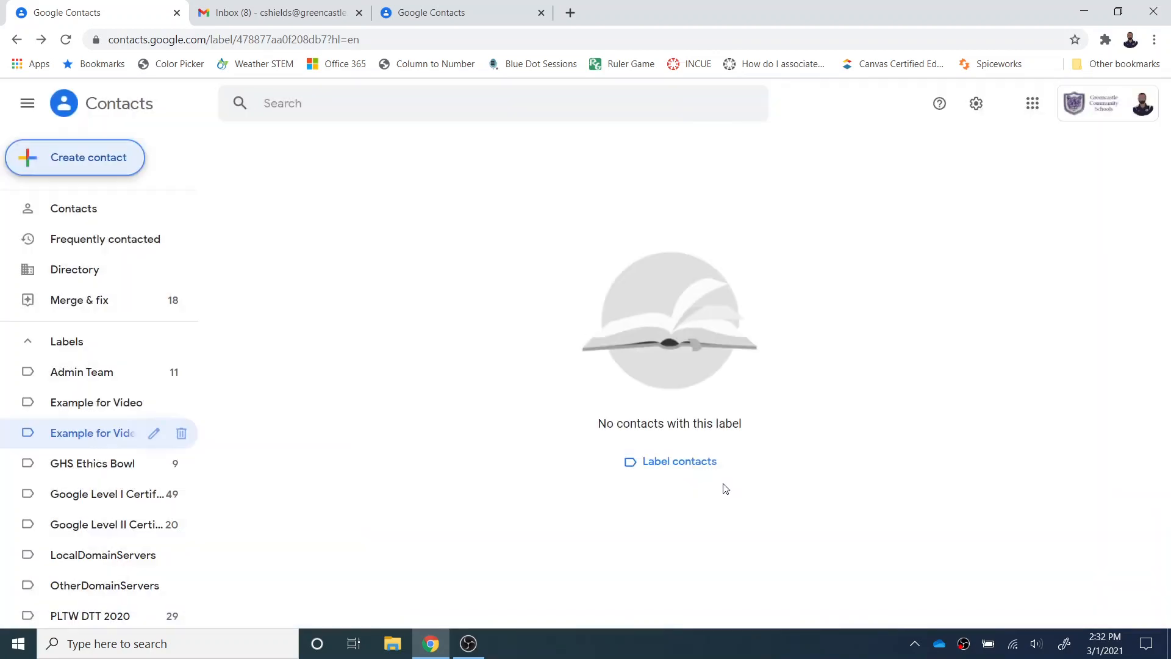
pyautogui.click(74, 209)
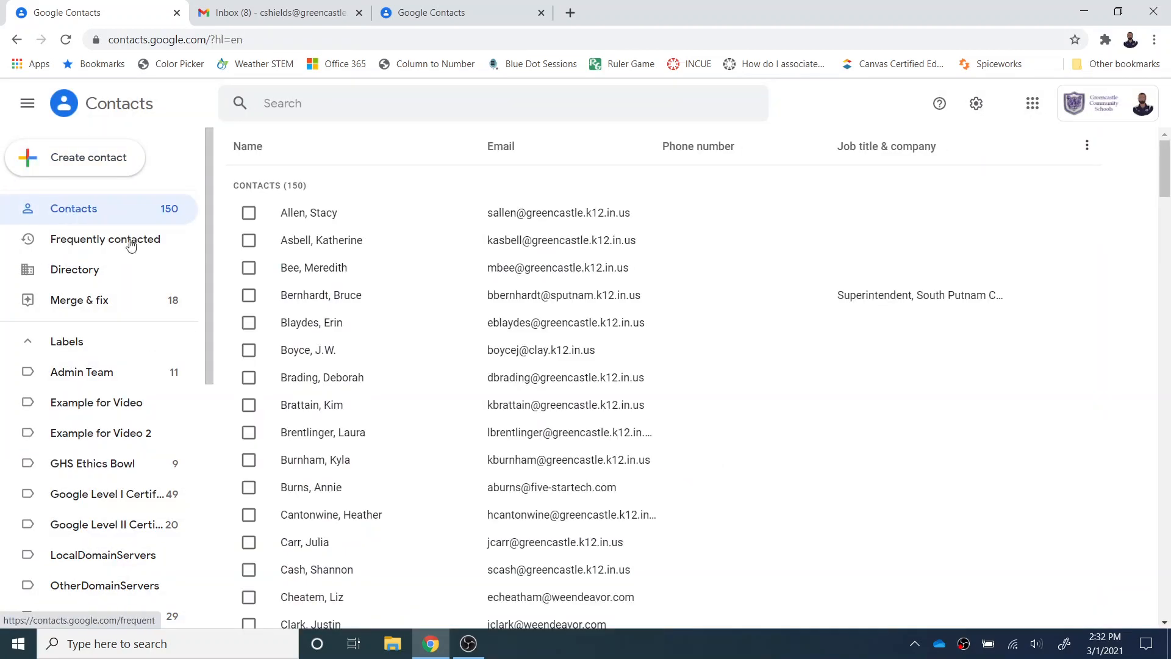
# Label the Google For Education Coach Program contact with 'Example for Video 2' via More actions.
pyautogui.scroll(-3)
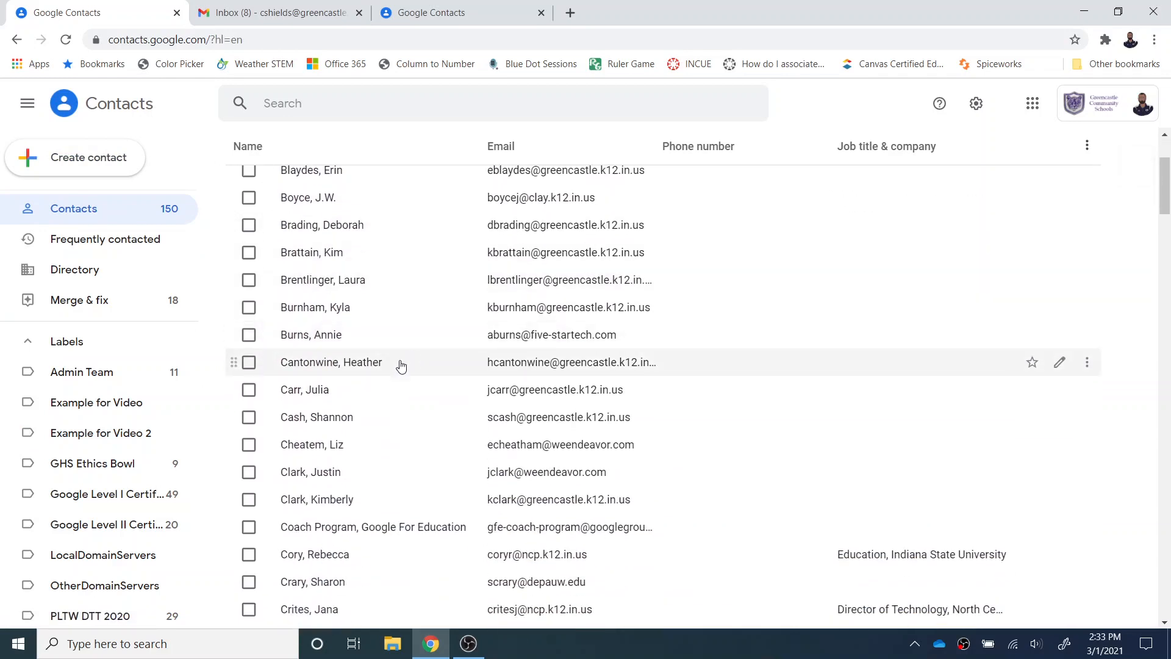
pyautogui.click(374, 526)
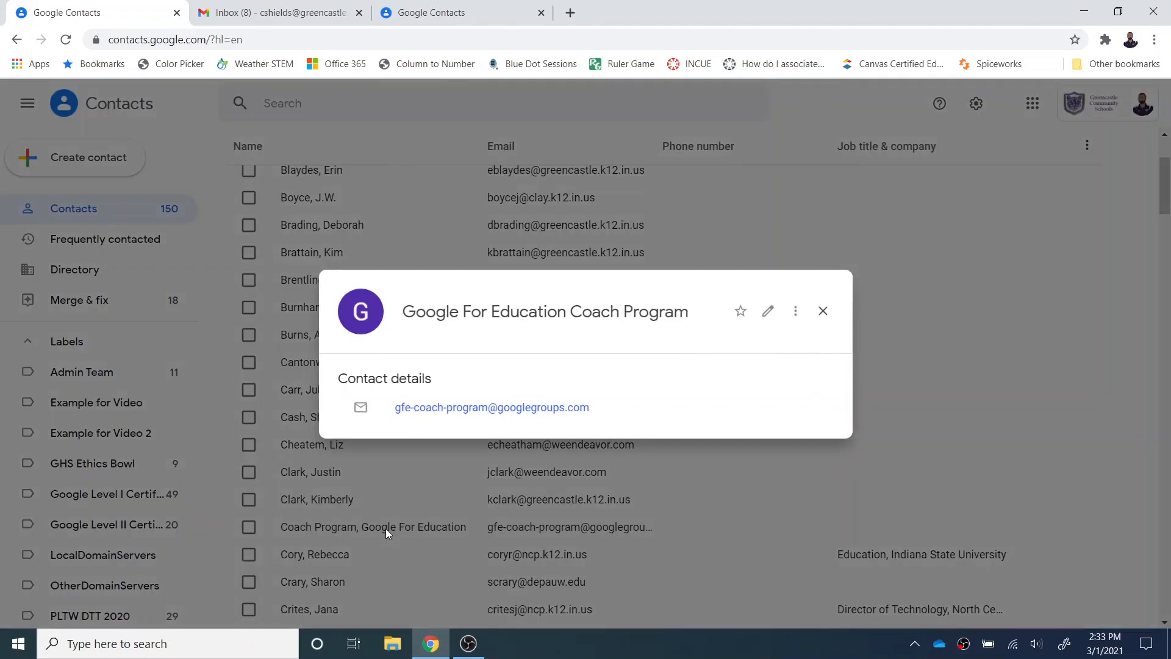
pyautogui.moveTo(807, 385)
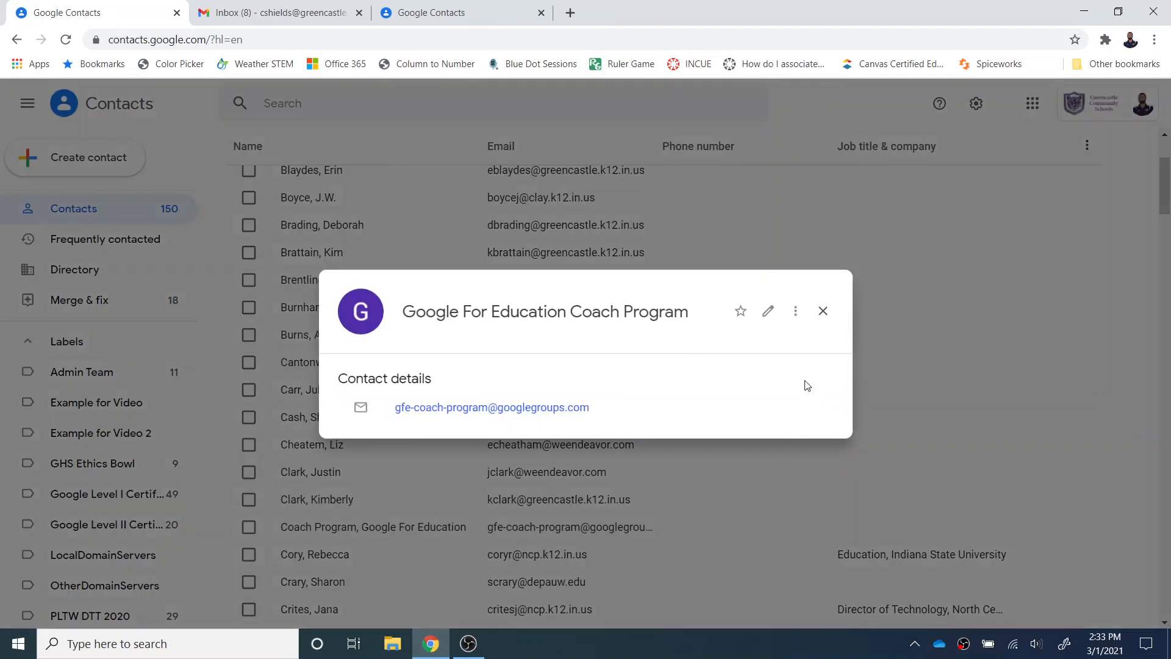
pyautogui.click(795, 311)
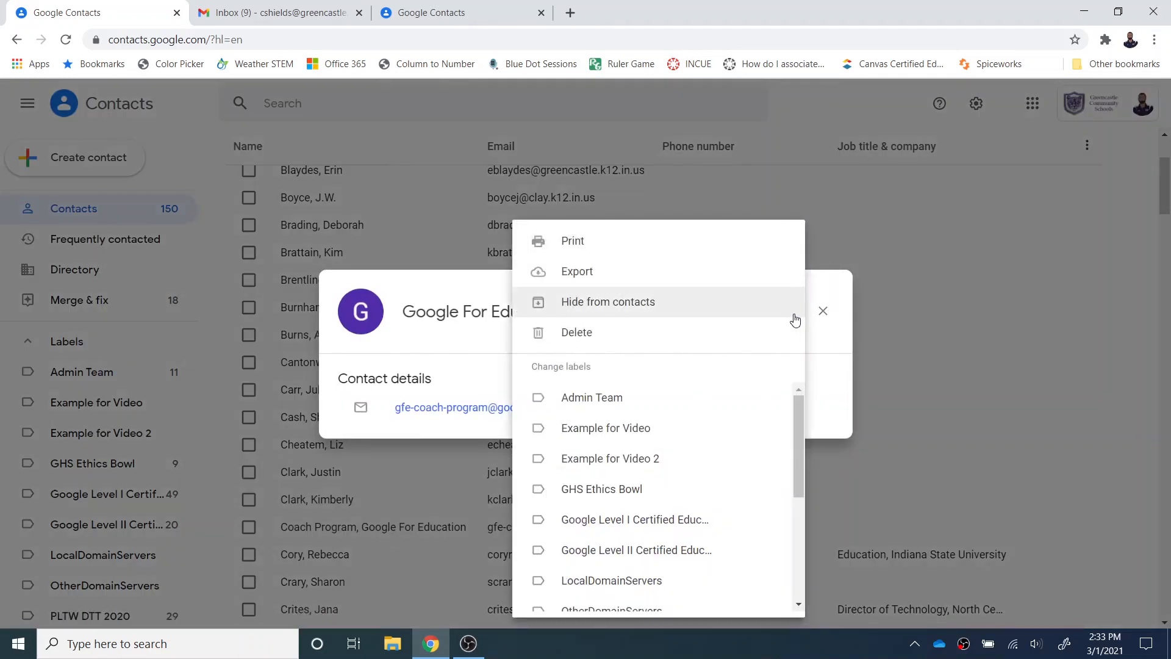
pyautogui.moveTo(639, 468)
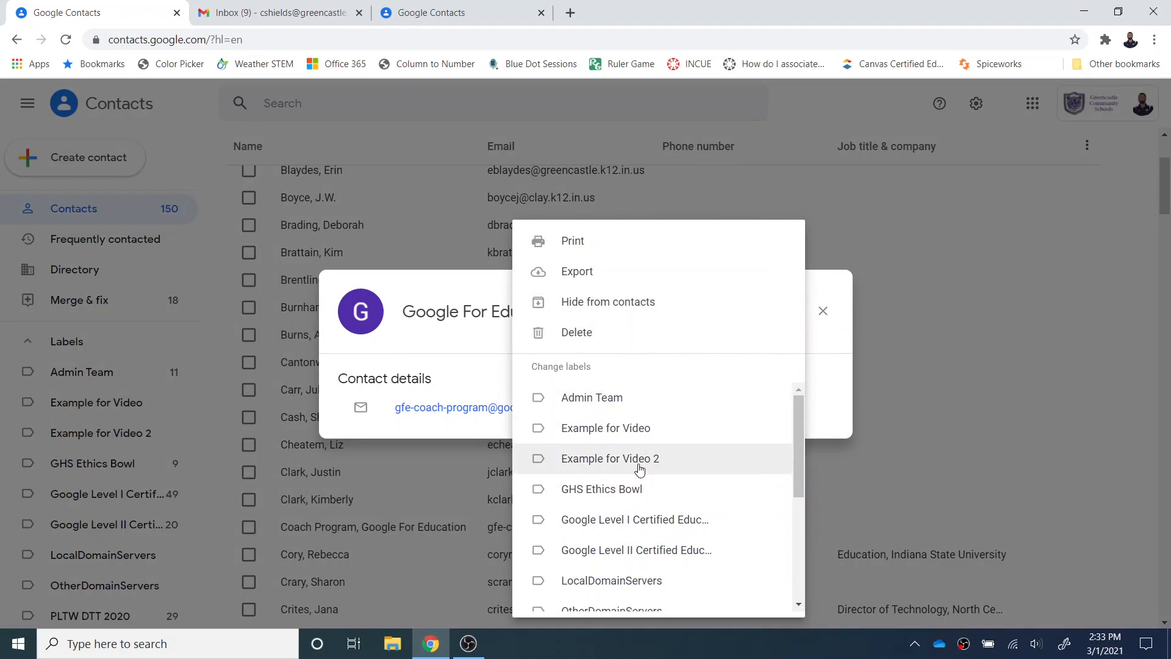
pyautogui.click(610, 458)
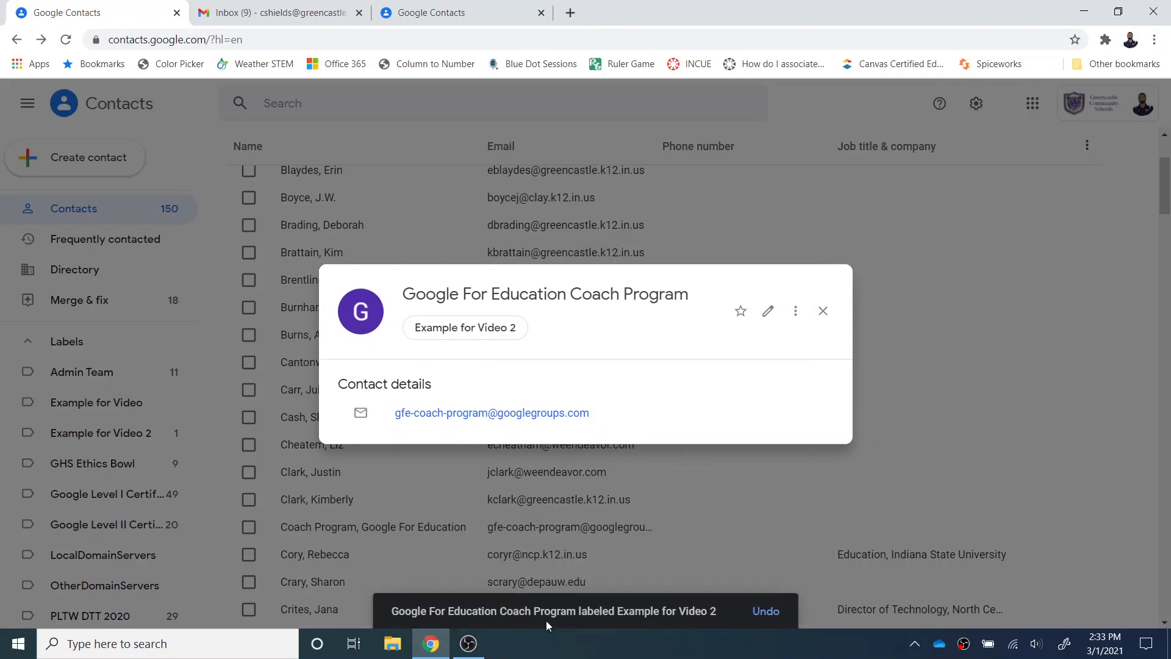
pyautogui.click(822, 311)
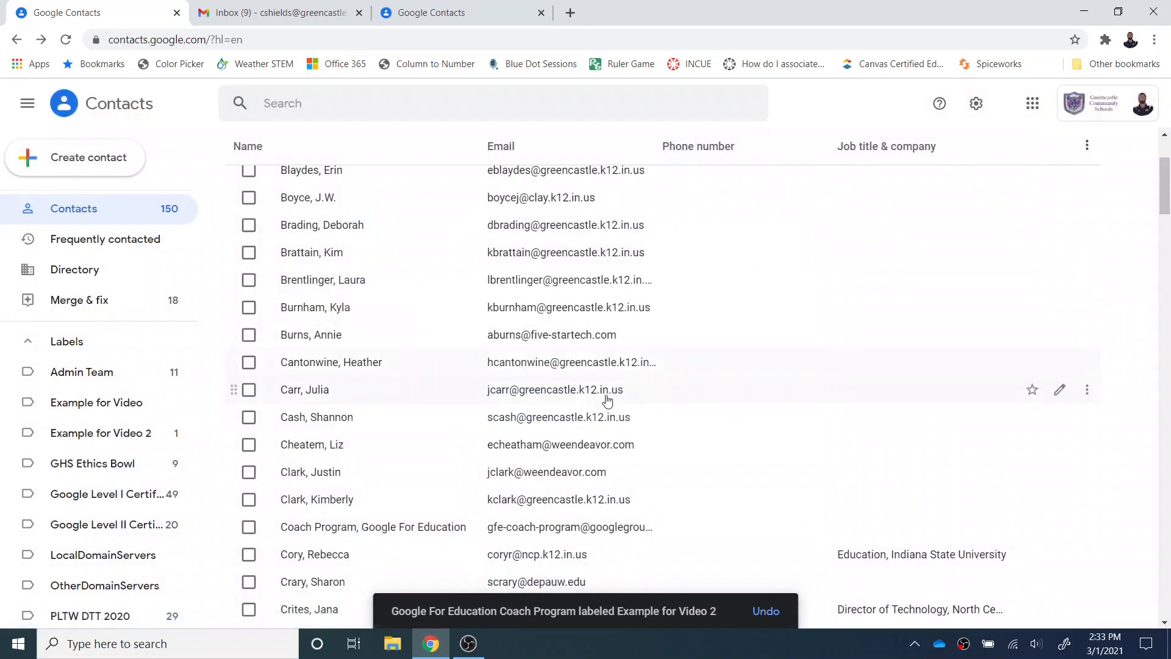
pyautogui.scroll(-3)
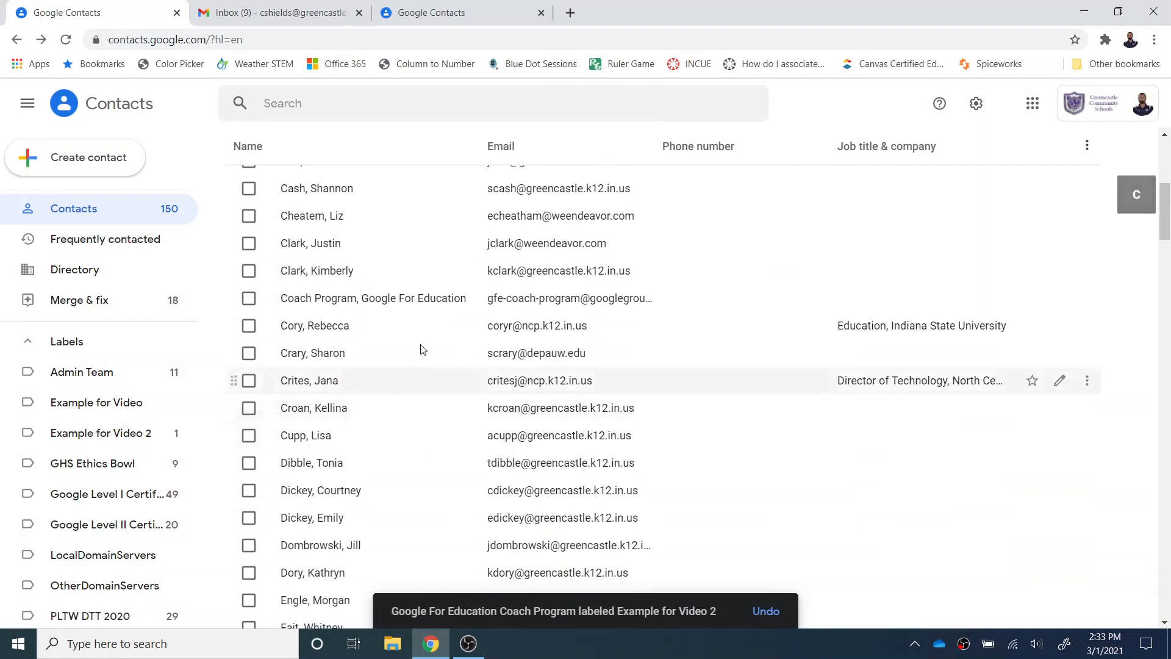
pyautogui.scroll(-3)
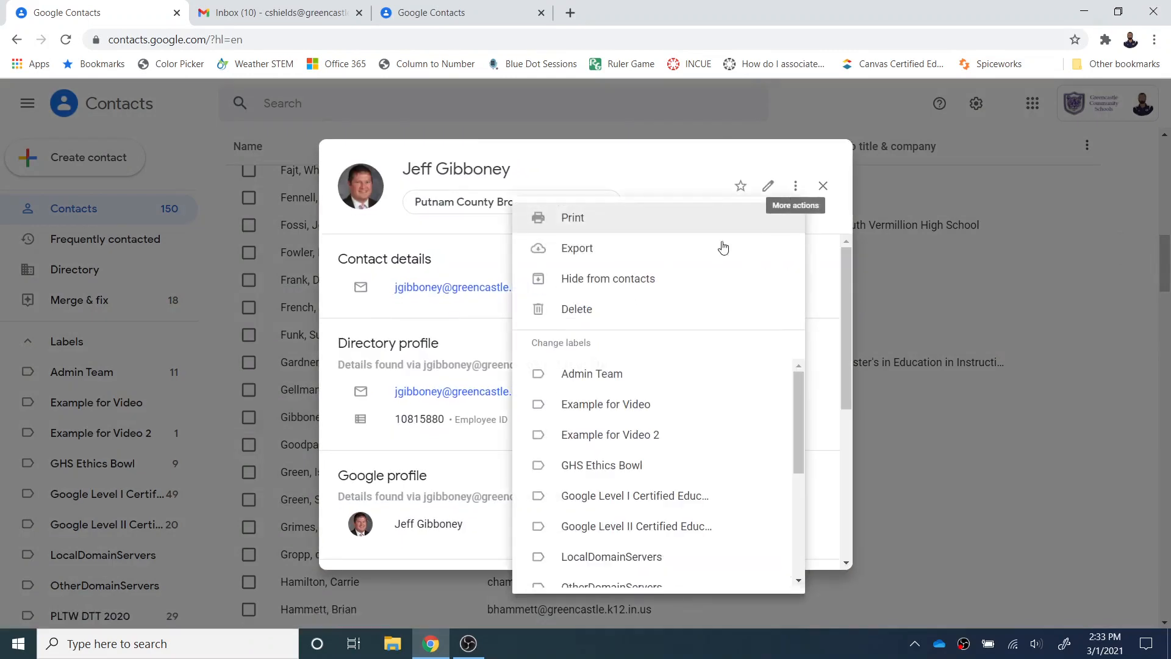
pyautogui.moveTo(602, 385)
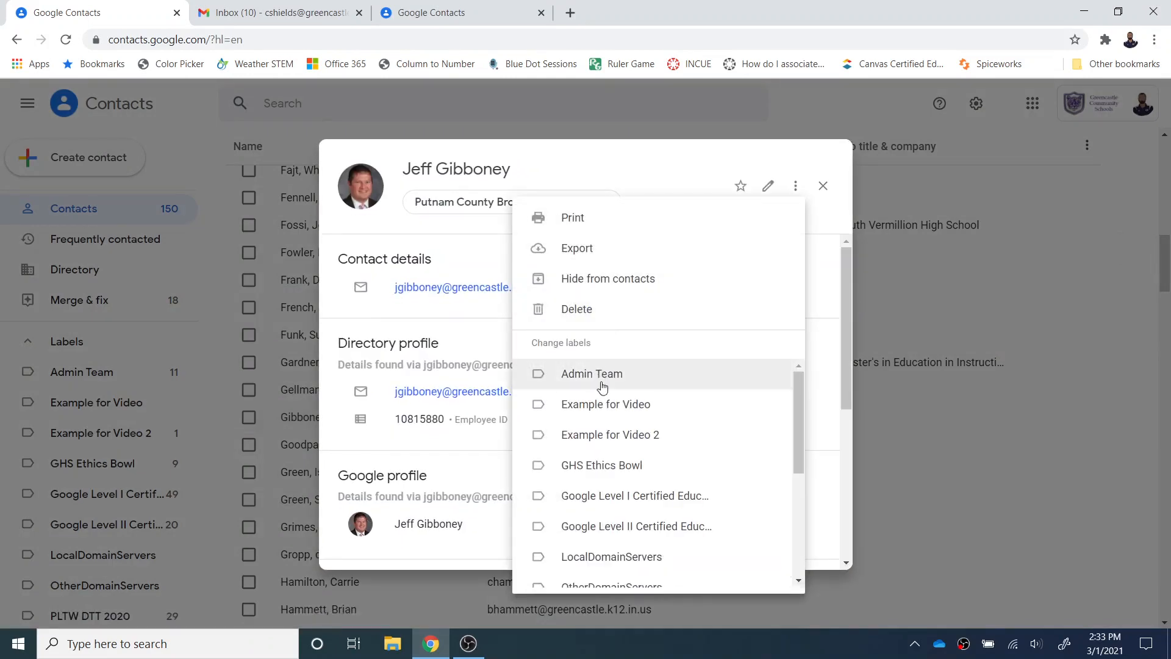
pyautogui.moveTo(602, 439)
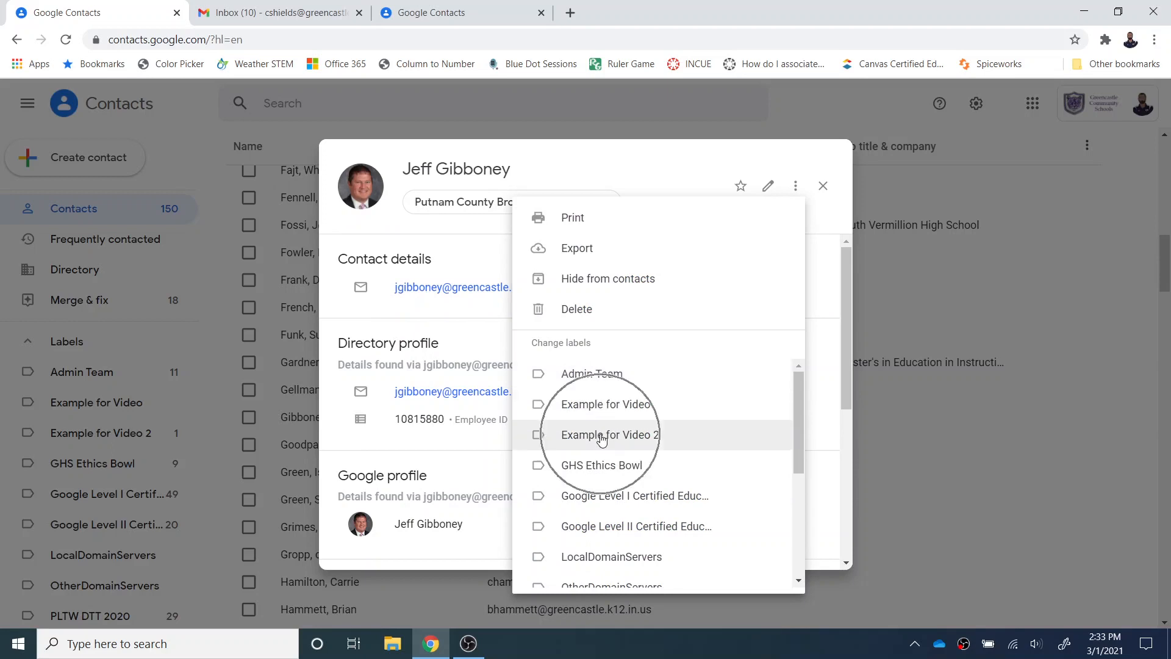
pyautogui.click(610, 434)
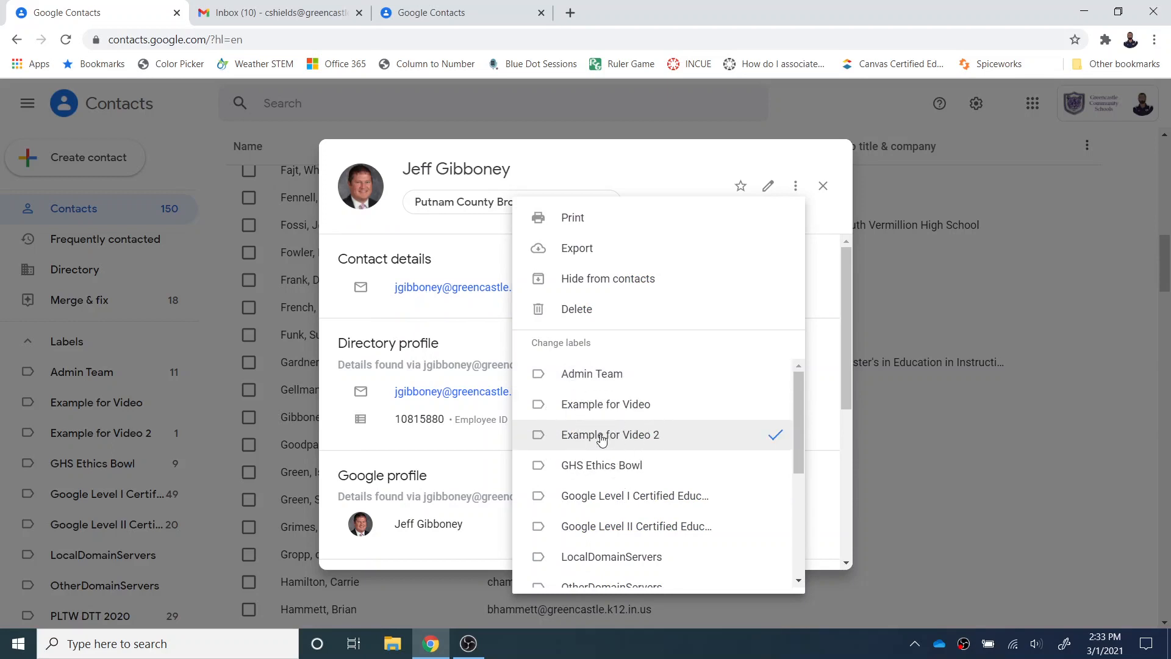
pyautogui.click(610, 434)
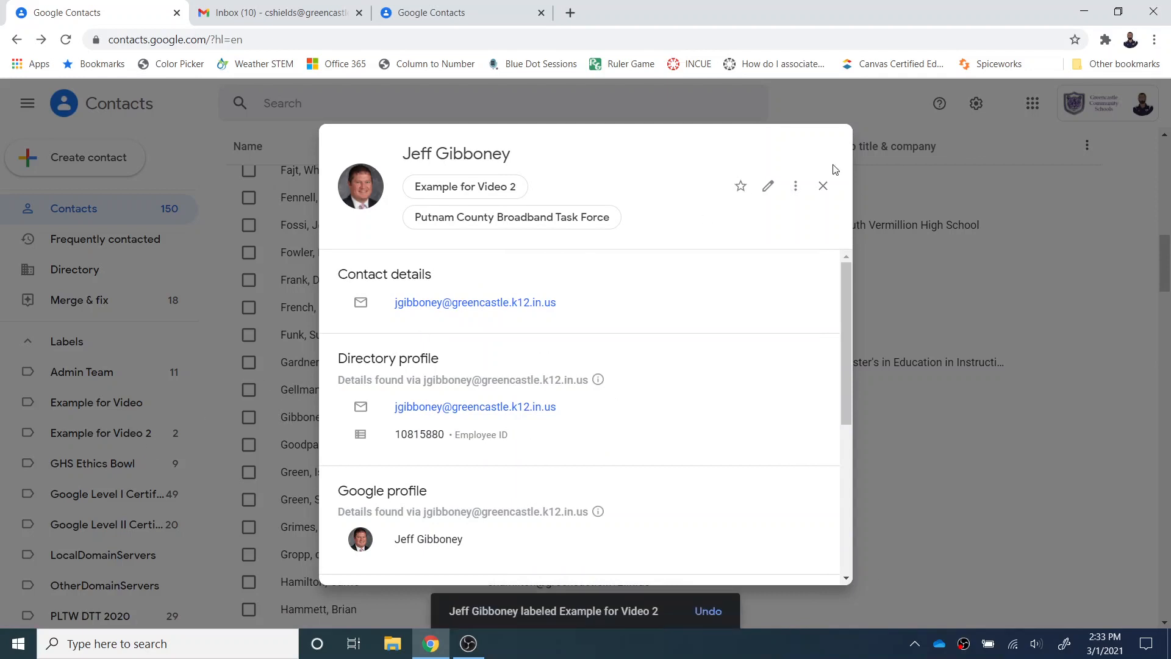
pyautogui.click(822, 185)
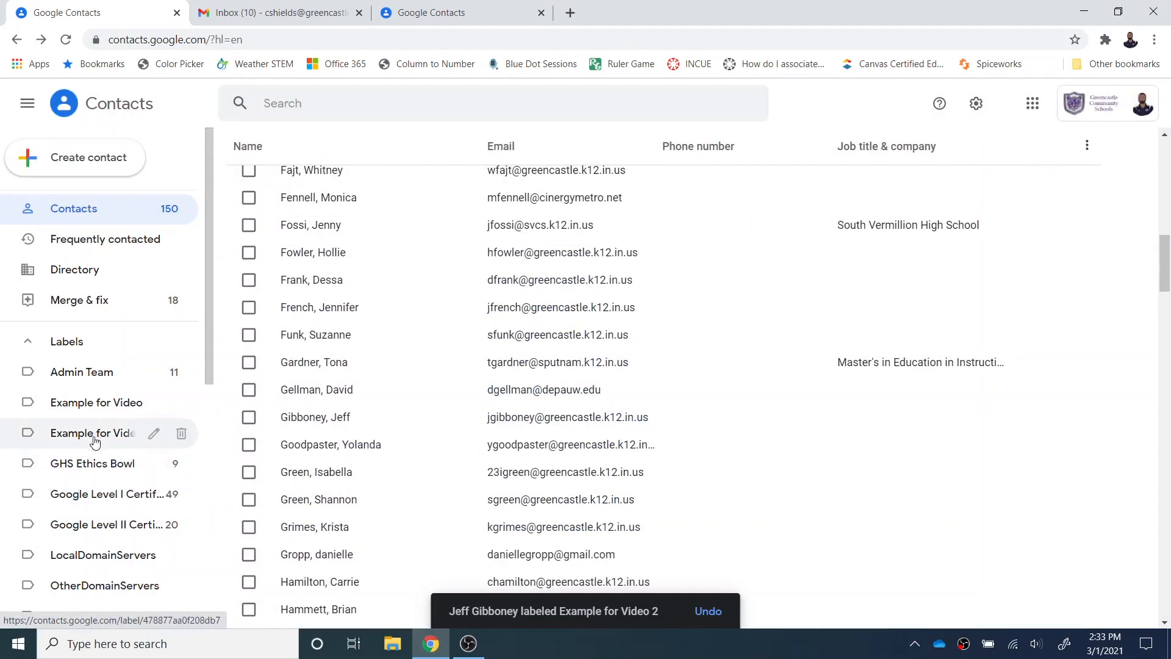
# View the two contacts under 'Example for Video 2', then the empty 'Example for Video' label, and return to Gmail.
pyautogui.click(92, 433)
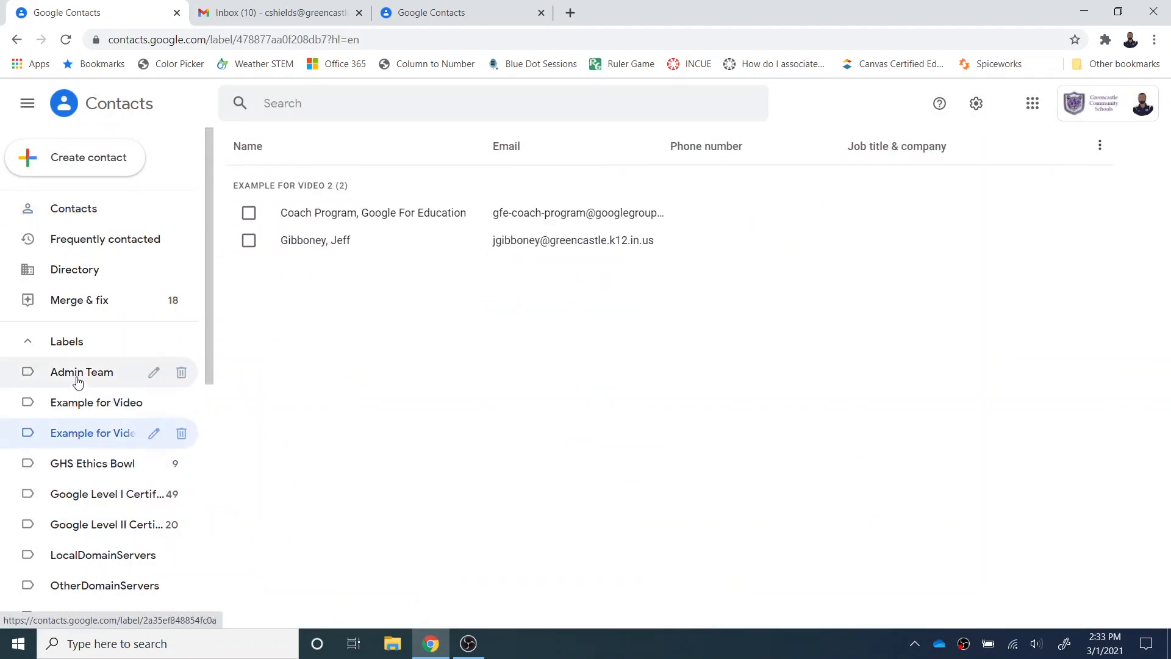
pyautogui.click(66, 341)
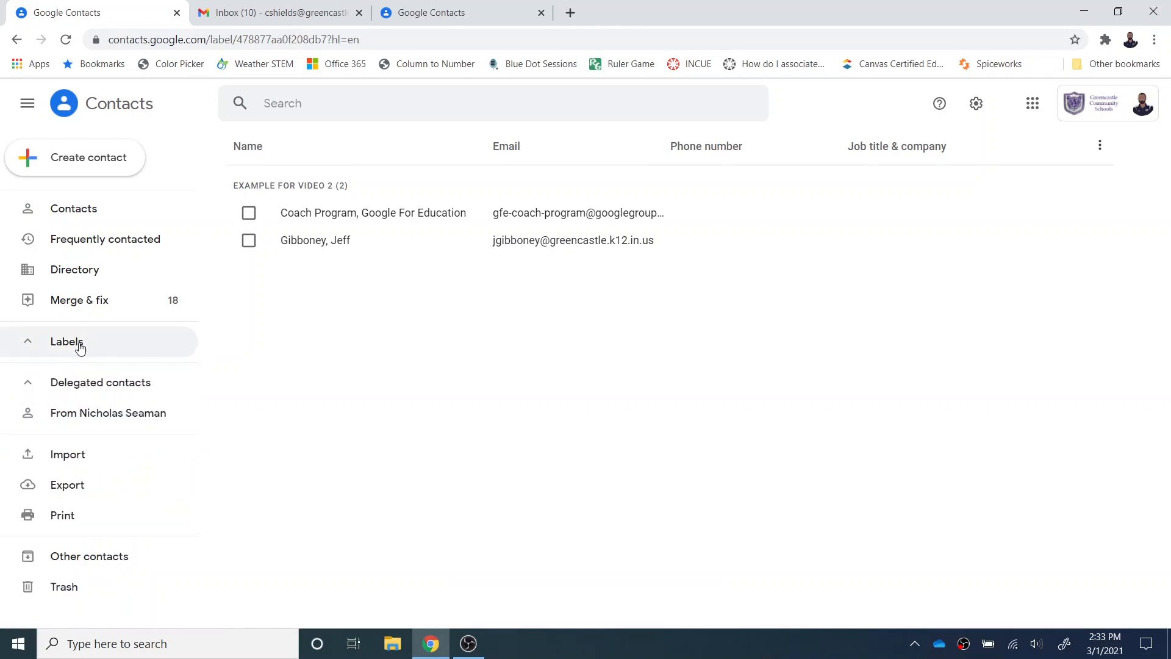
pyautogui.click(66, 341)
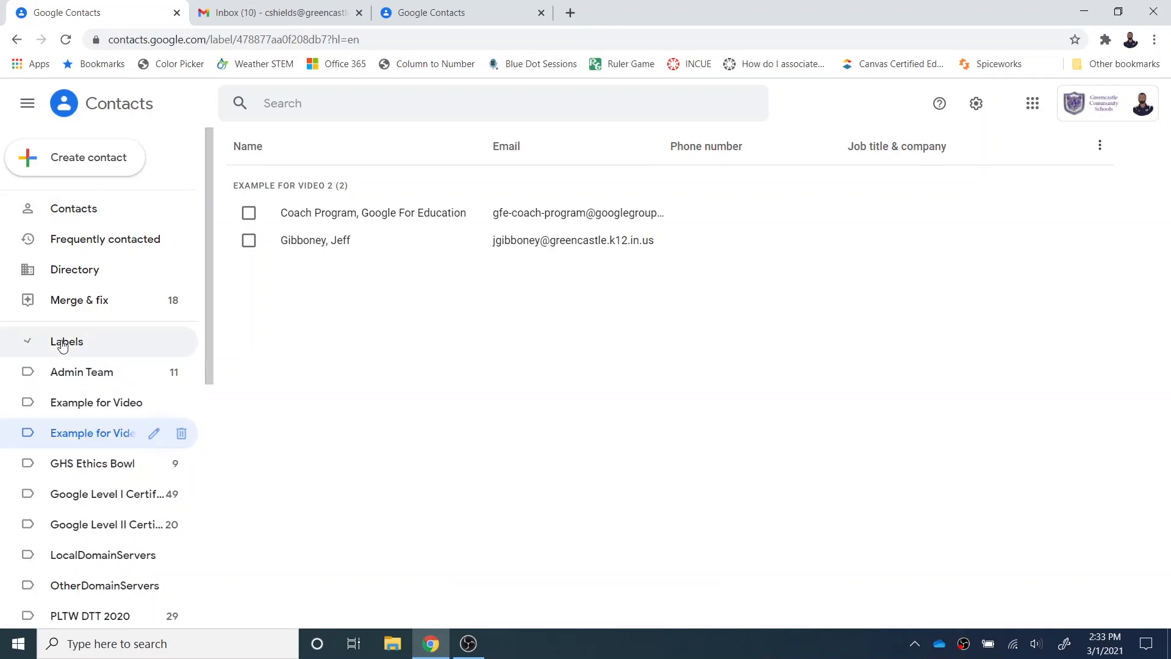
pyautogui.click(91, 402)
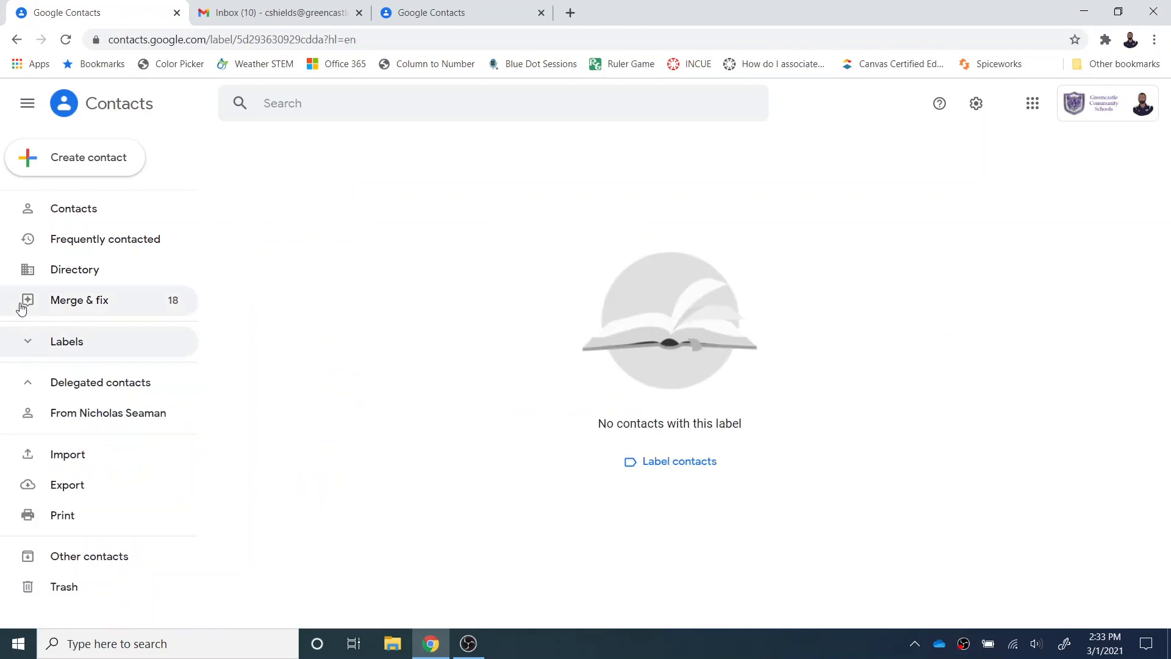
pyautogui.click(275, 12)
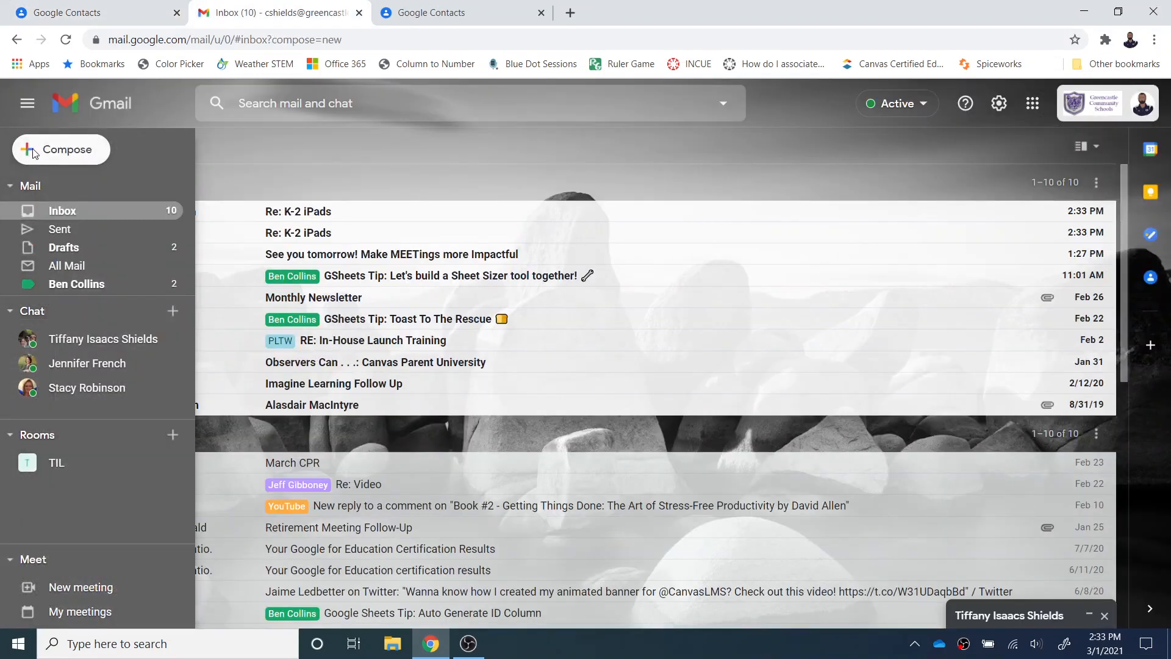
# Compose a Gmail draft addressed to eleven recipients, minimize it, and return to Google Contacts.
pyautogui.click(61, 148)
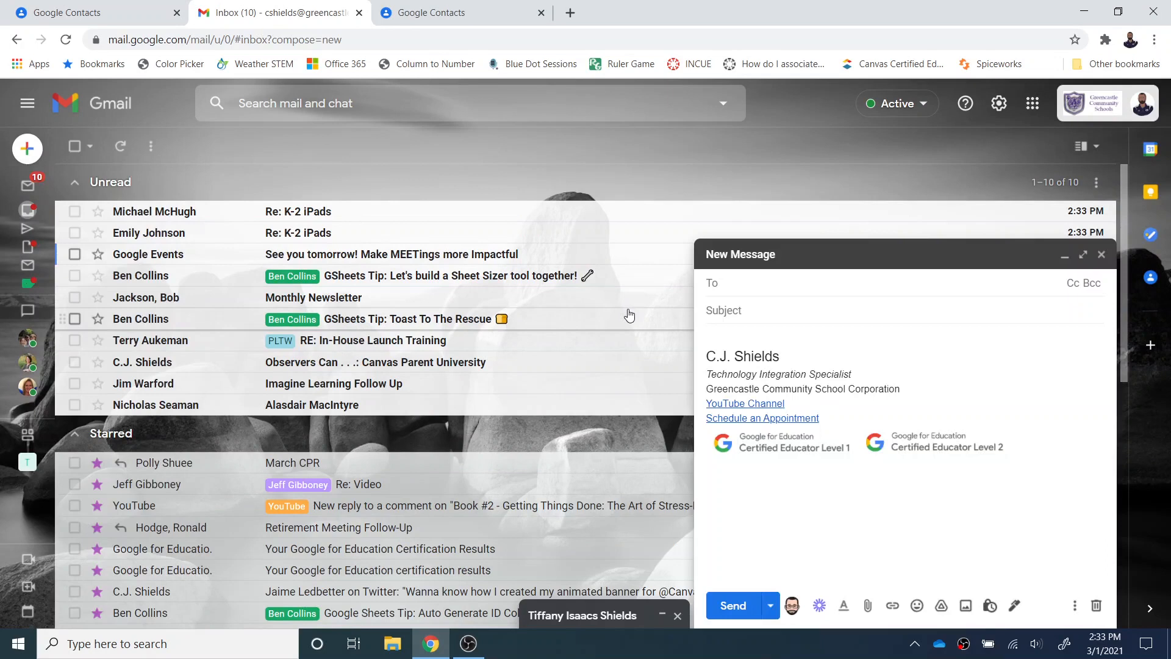
pyautogui.click(68, 12)
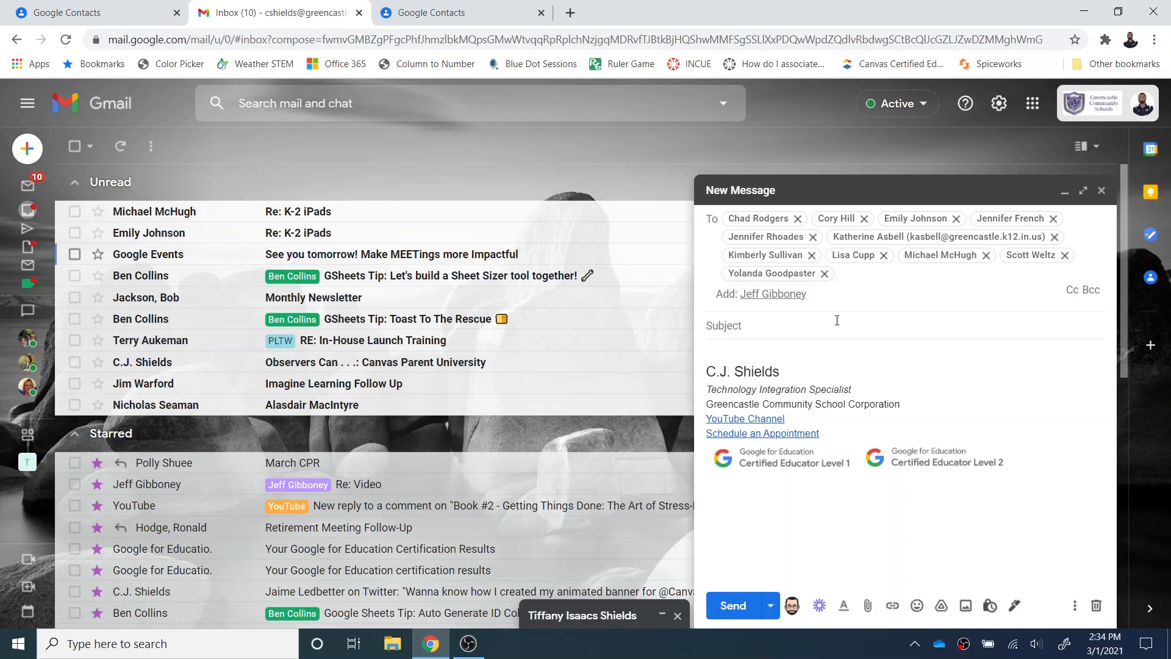
pyautogui.moveTo(1066, 212)
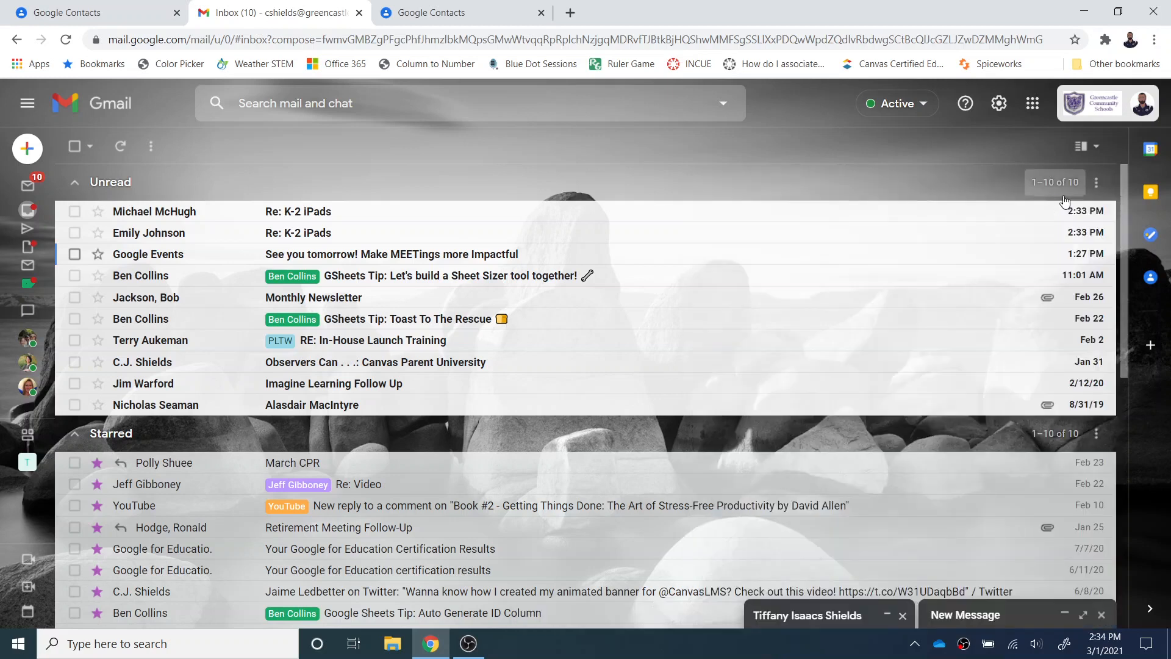
pyautogui.click(71, 12)
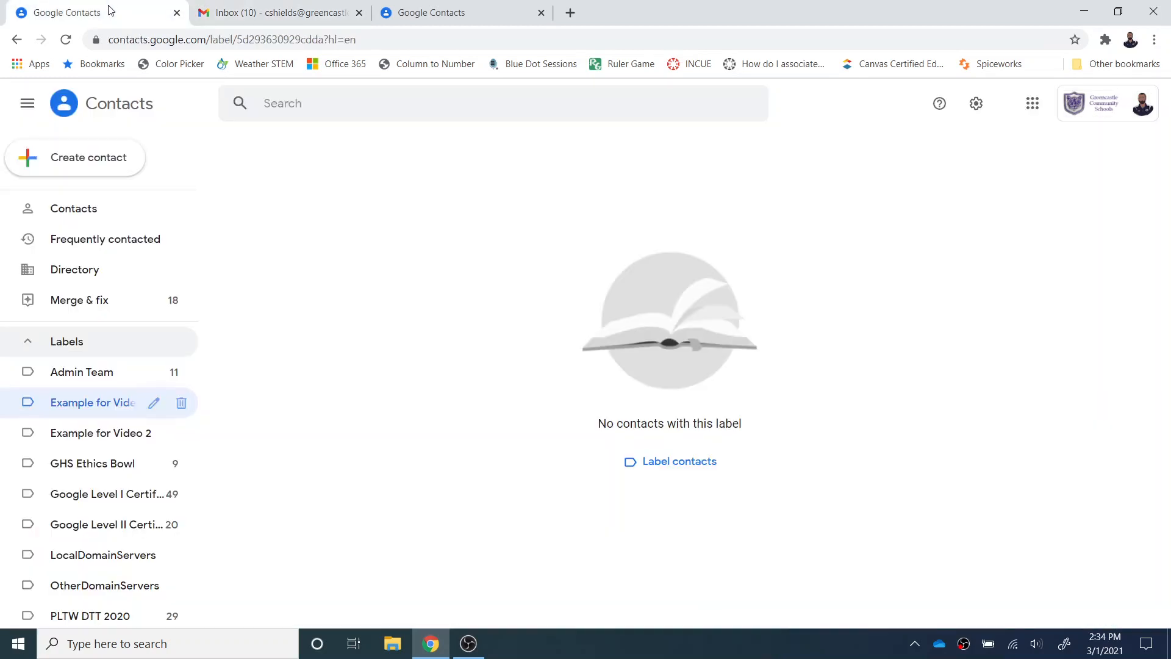